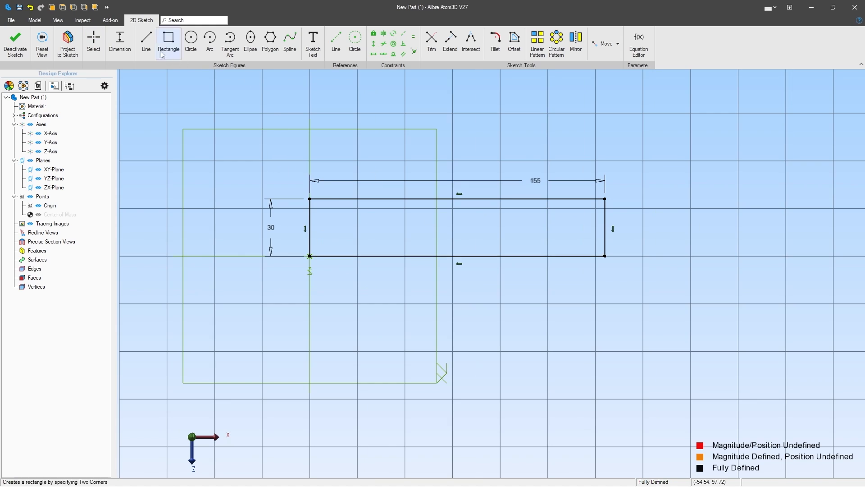
- Delete the 155 × 30 rectangle with its dimensions and start a new rectangle from the Sketch Figures group
{"action": "left_click", "coordinate": [269, 42]}
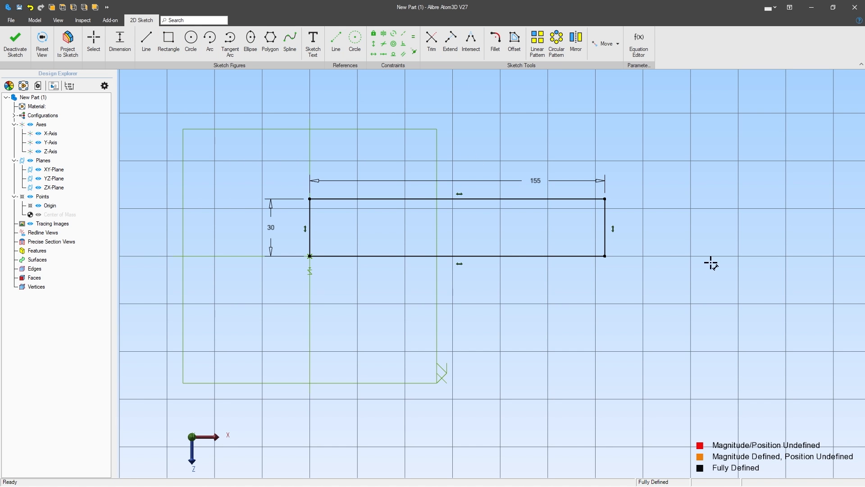
{"action": "mouse_move", "coordinate": [291, 245]}
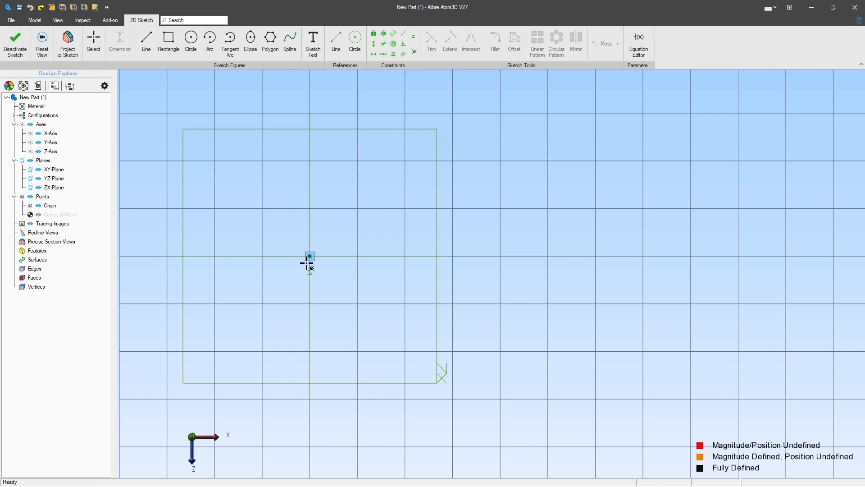
{"action": "left_click", "coordinate": [146, 39]}
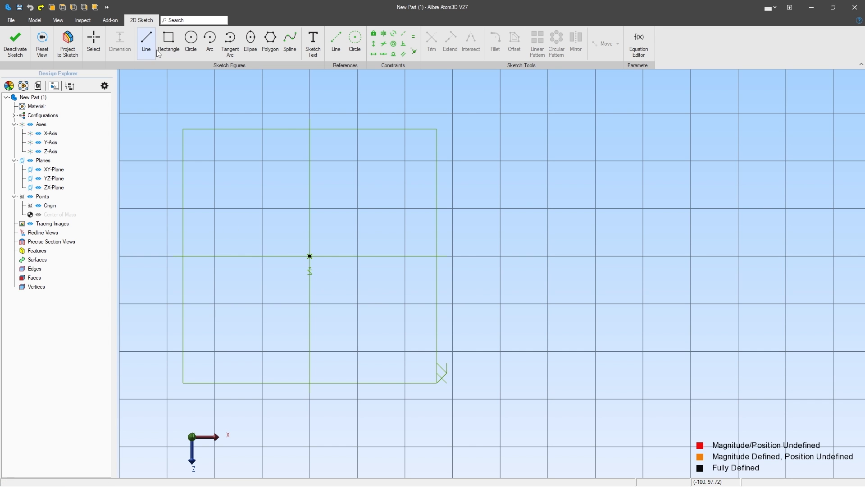
{"action": "left_click", "coordinate": [169, 37]}
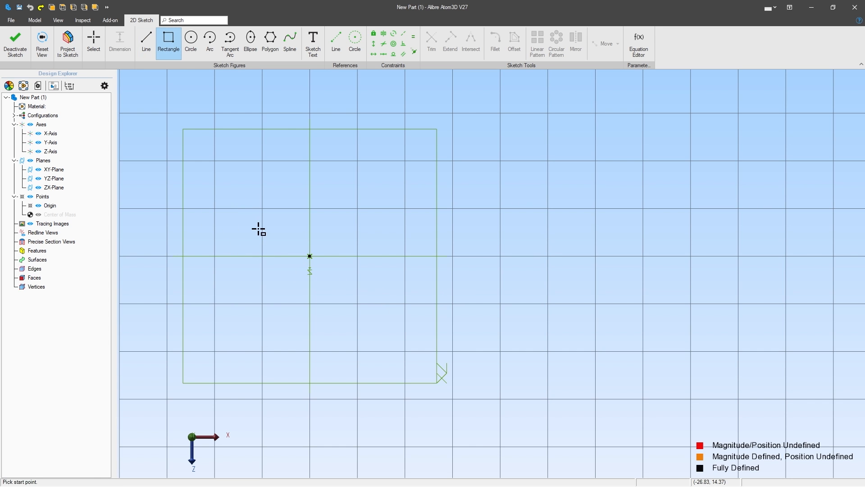